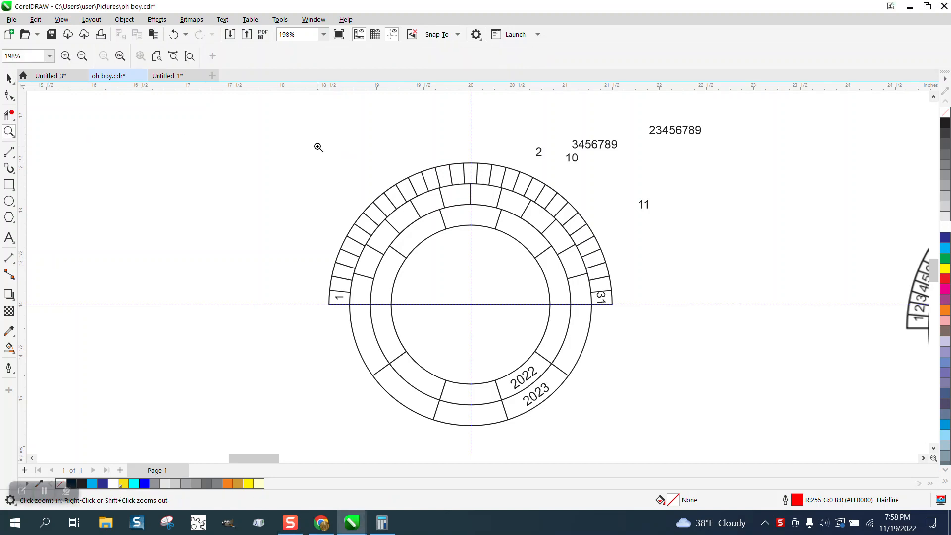
# - Zoom in to about 260% on the upper half of the calendar ring
pyautogui.click(318, 147)
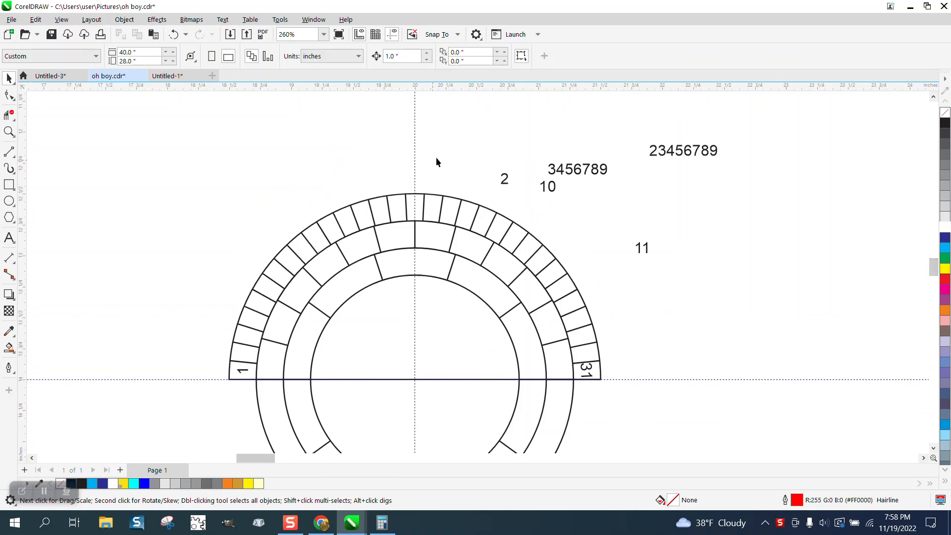
pyautogui.moveTo(242, 353)
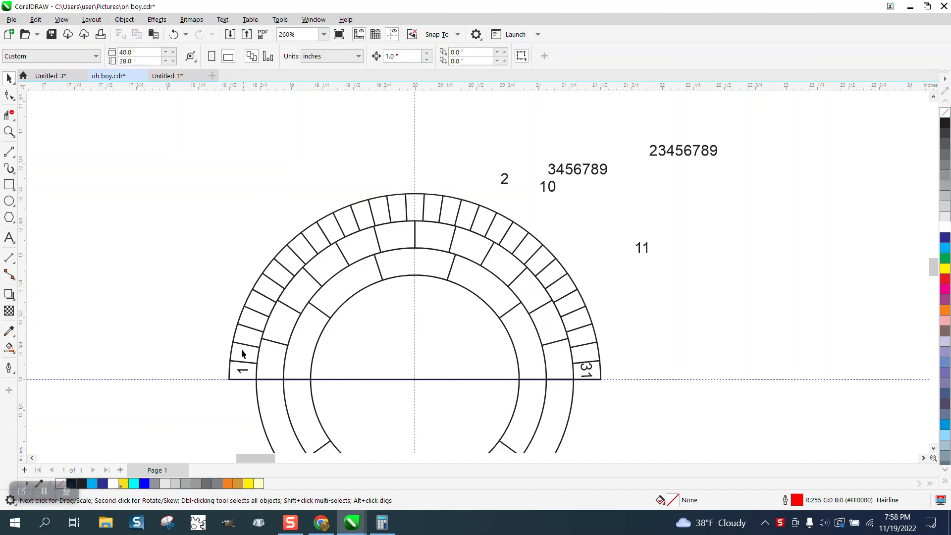
pyautogui.moveTo(422, 217)
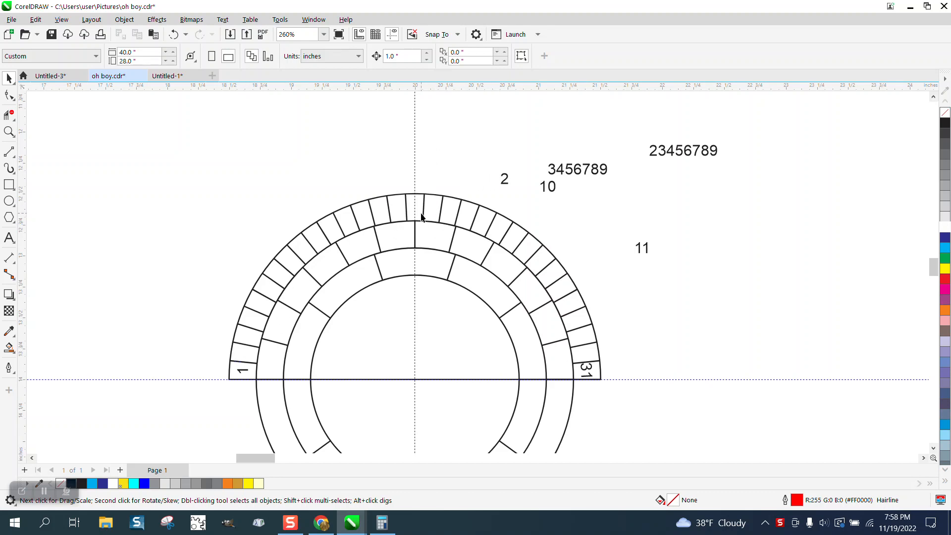
pyautogui.moveTo(10, 346)
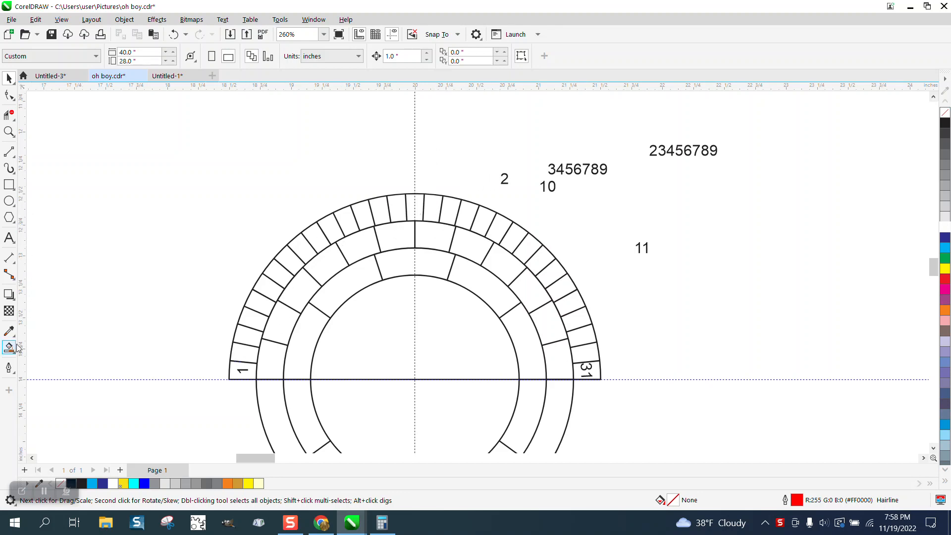
# - Smart Fill the top ring segment as a new pale yellow shape and nudge it upward
pyautogui.click(414, 208)
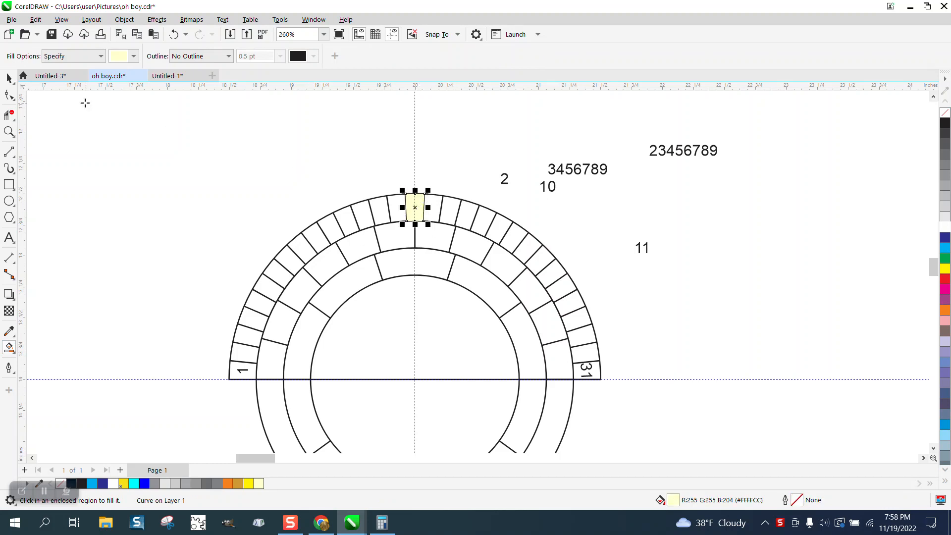
pyautogui.click(9, 80)
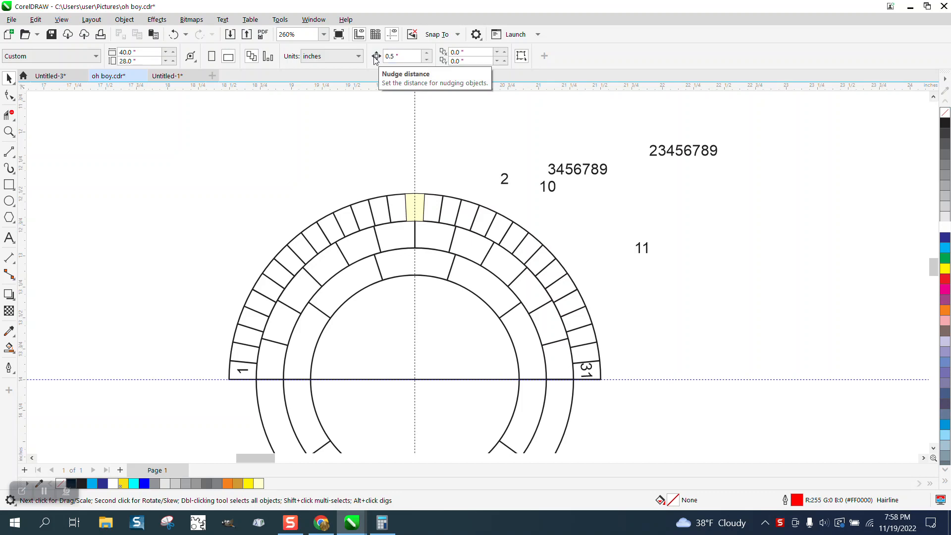
pyautogui.click(415, 206)
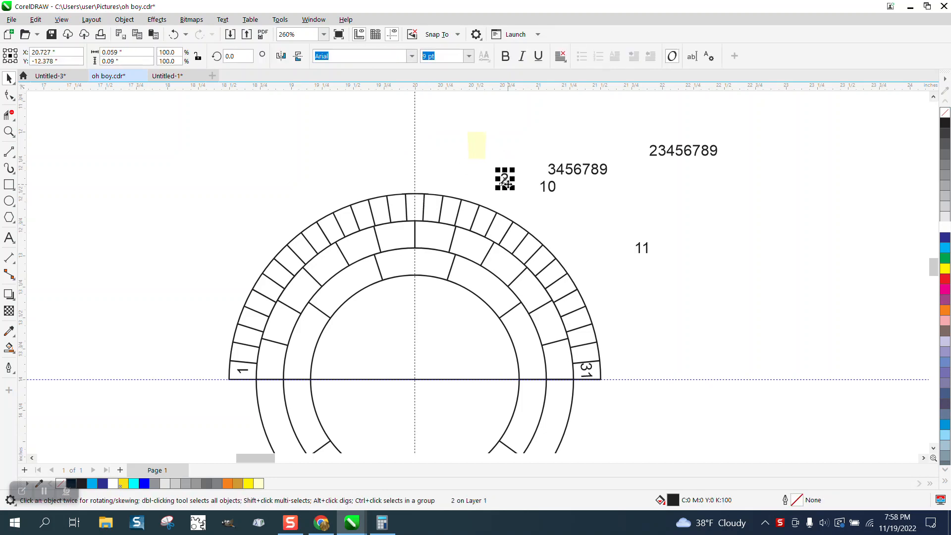
pyautogui.moveTo(486, 150)
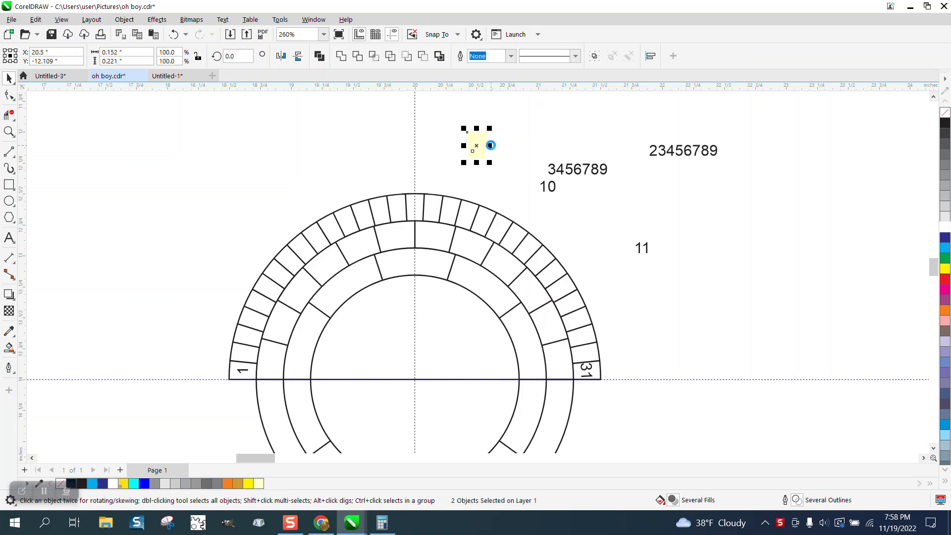
# - Align the yellow patch with the number 2 and send it to the back of the page
pyautogui.click(157, 20)
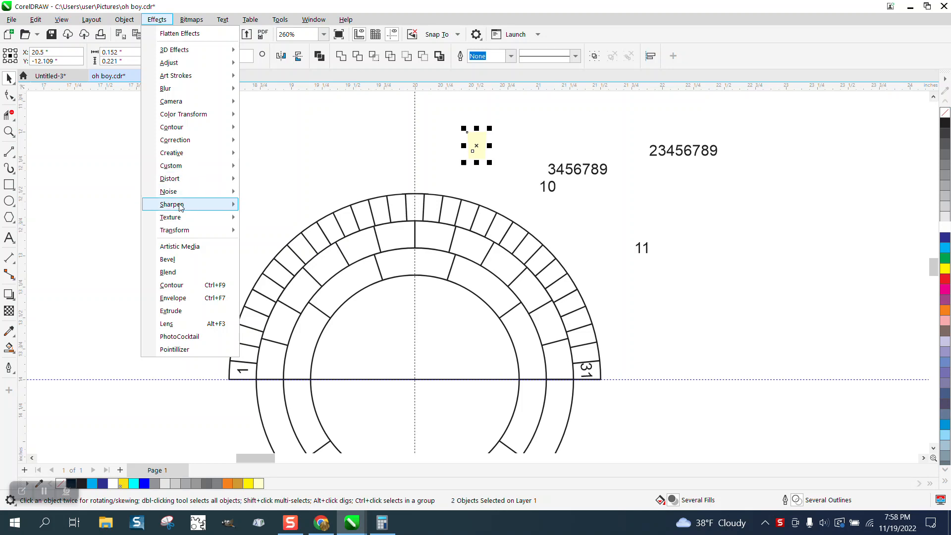
pyautogui.click(124, 20)
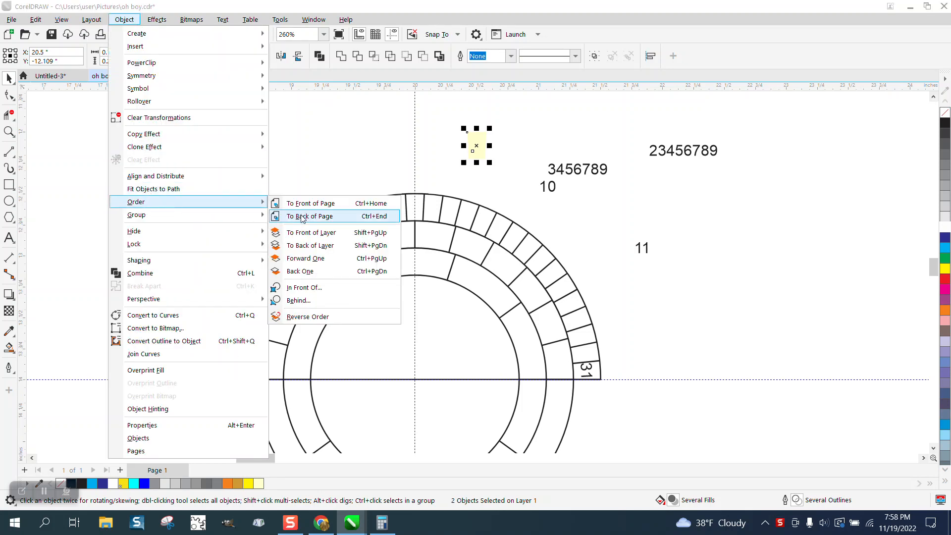
pyautogui.click(310, 215)
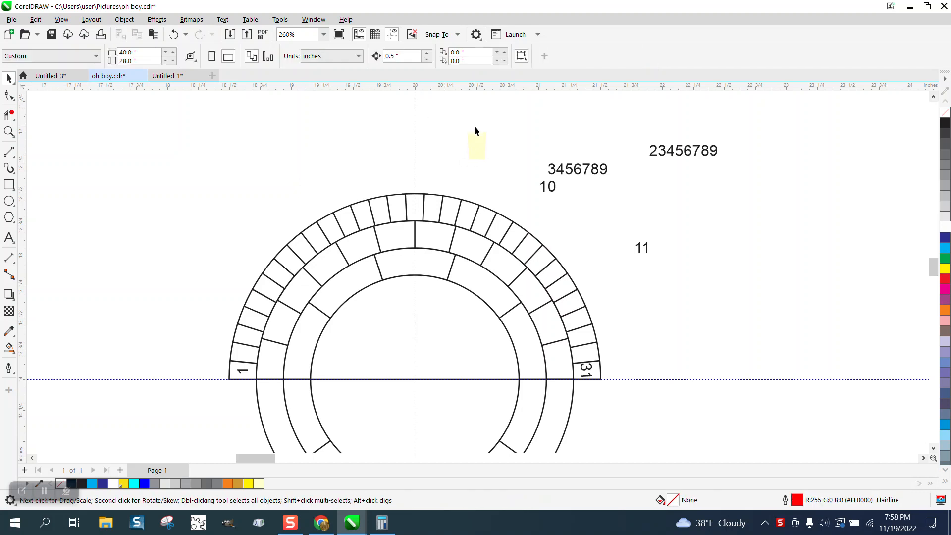
pyautogui.click(124, 19)
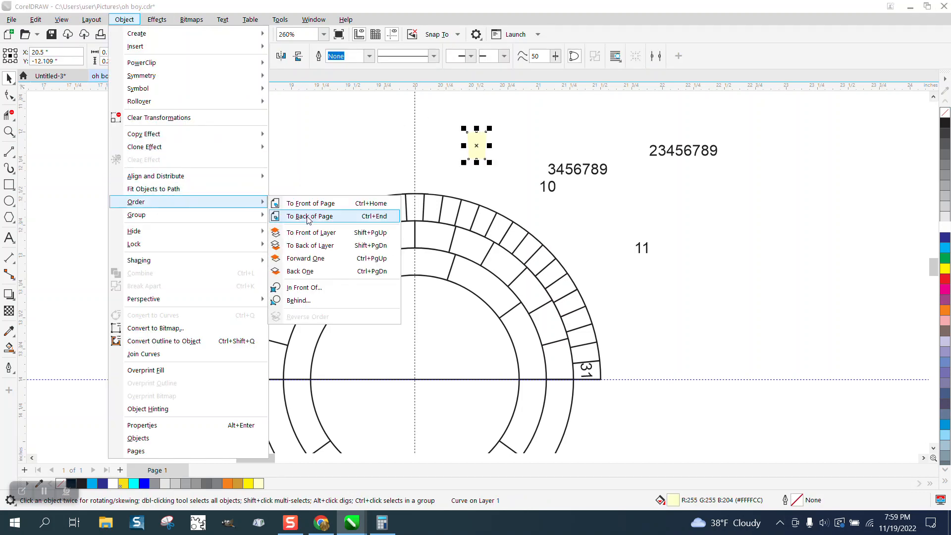
pyautogui.click(309, 216)
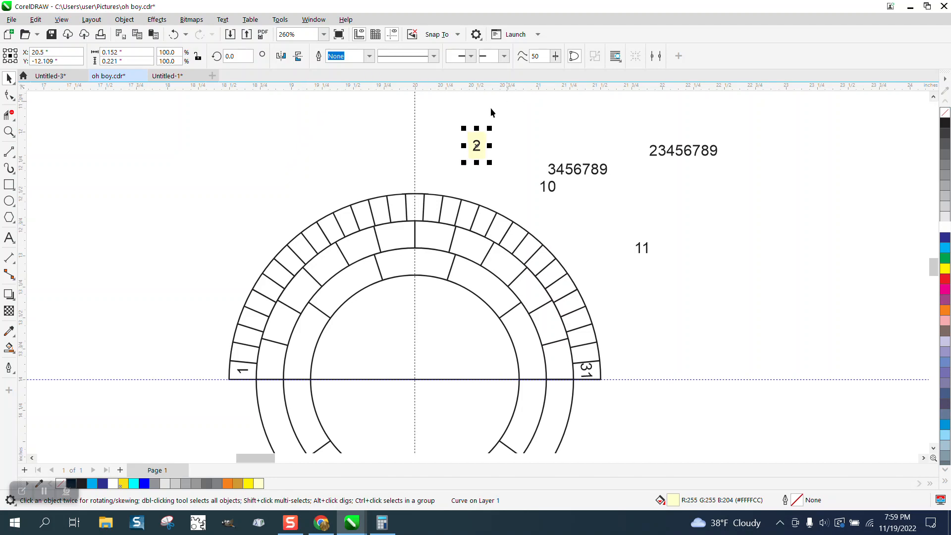
# - Select the number 2 on its own and move it into the top ring segment
pyautogui.doubleClick(477, 145)
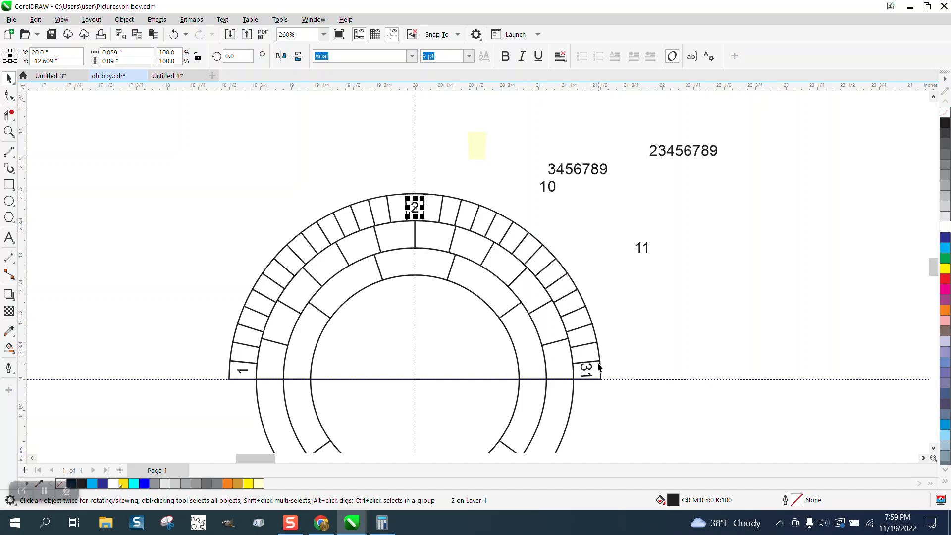
pyautogui.moveTo(591, 279)
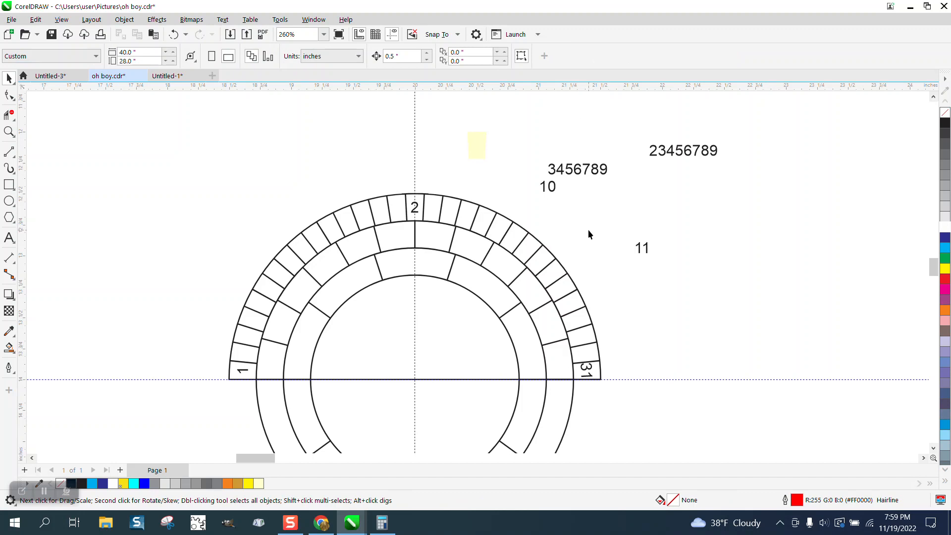
pyautogui.moveTo(432, 402)
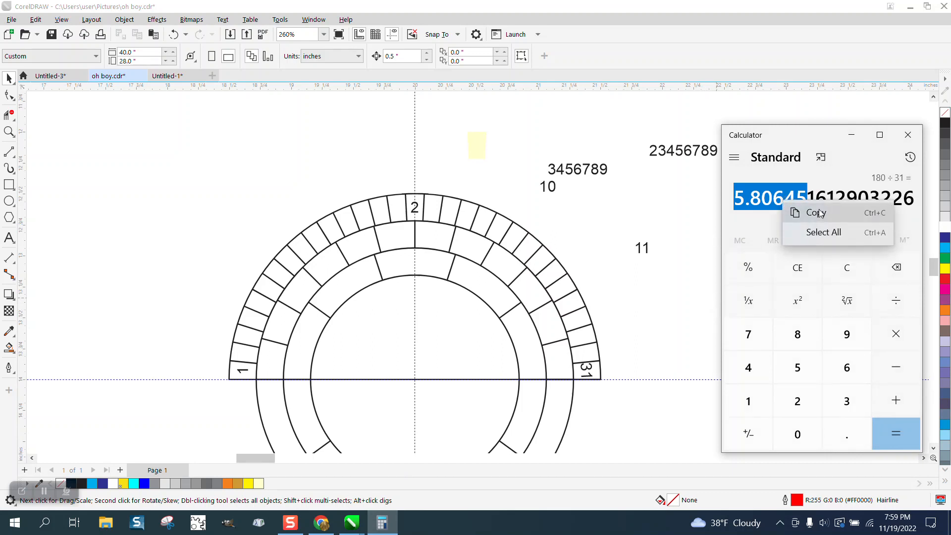
# - Copy the 180 ÷ 31 angle, put the 2 in rotate mode about the ring centre and test-paste the angle
pyautogui.click(410, 161)
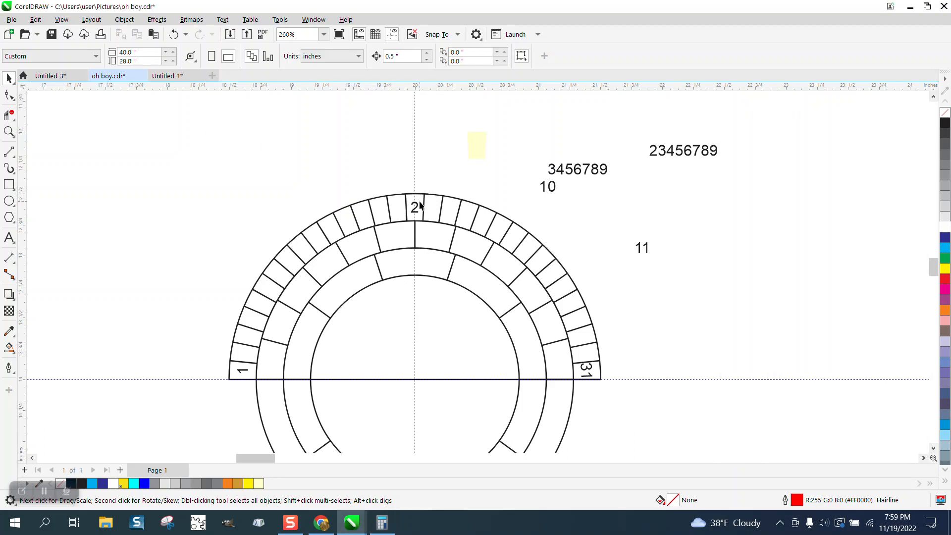
pyautogui.click(415, 207)
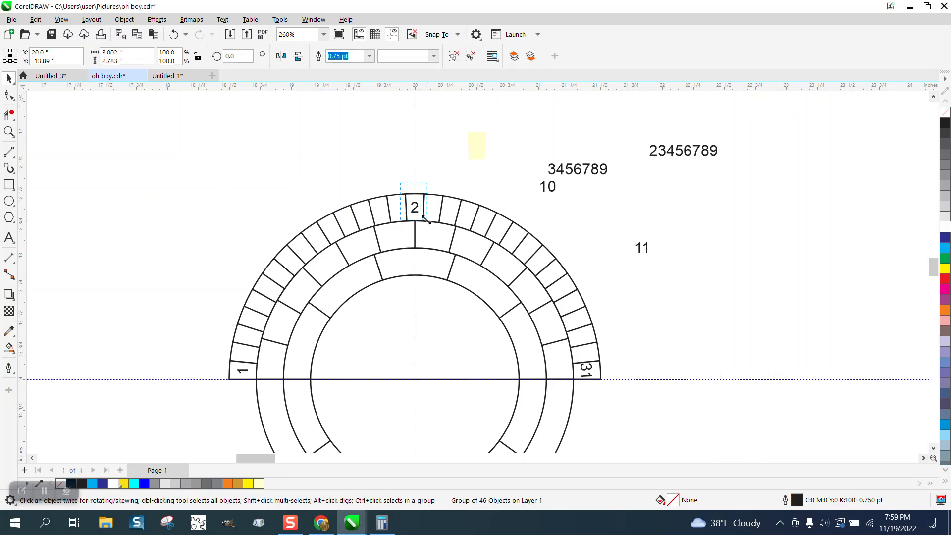
pyautogui.click(415, 207)
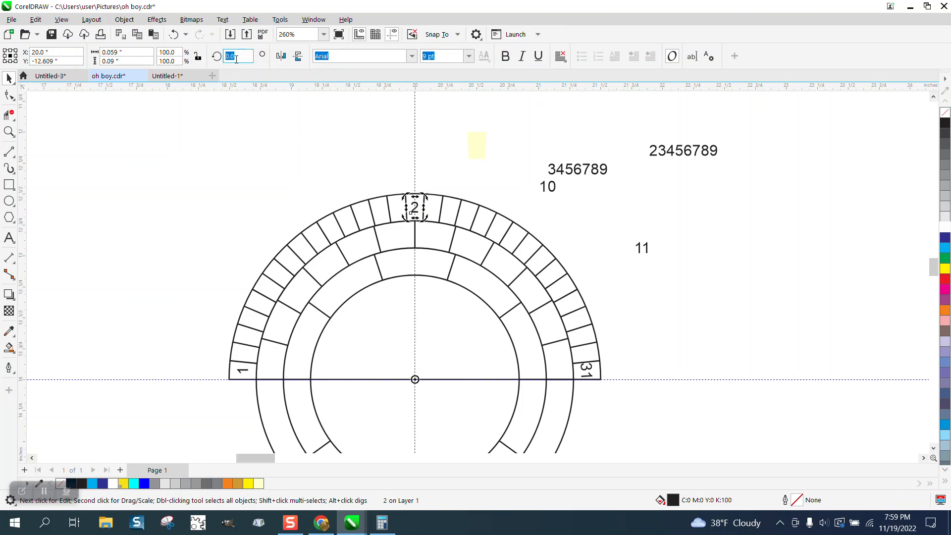
pyautogui.rightClick(237, 56)
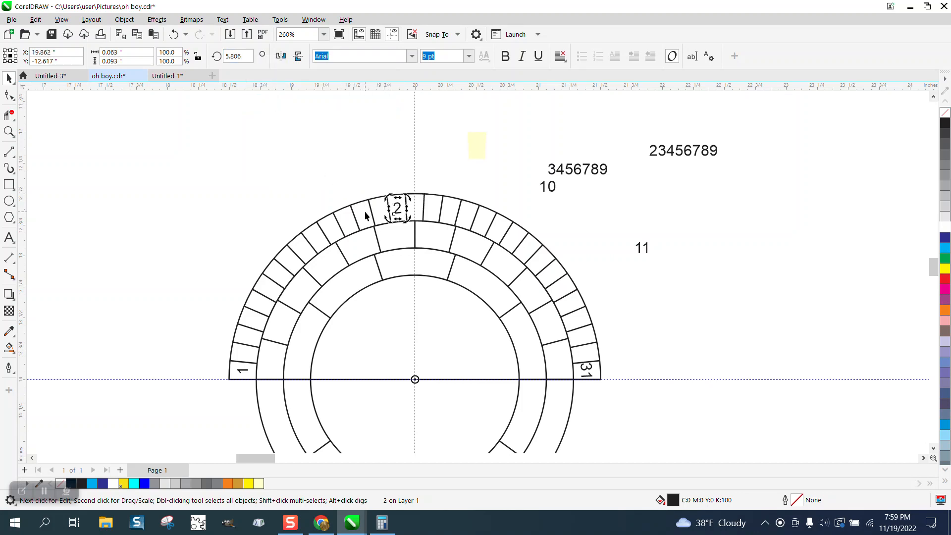
pyautogui.moveTo(242, 350)
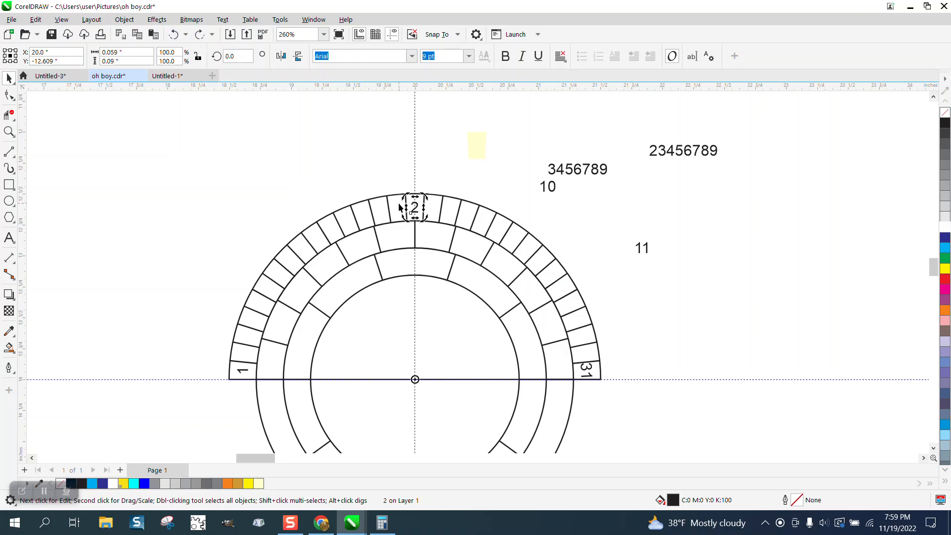
pyautogui.moveTo(334, 235)
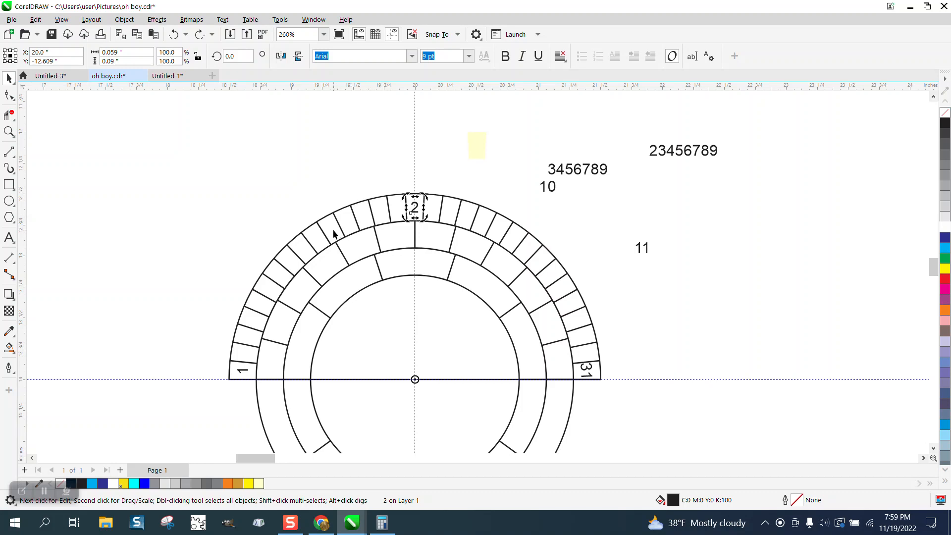
pyautogui.moveTo(279, 277)
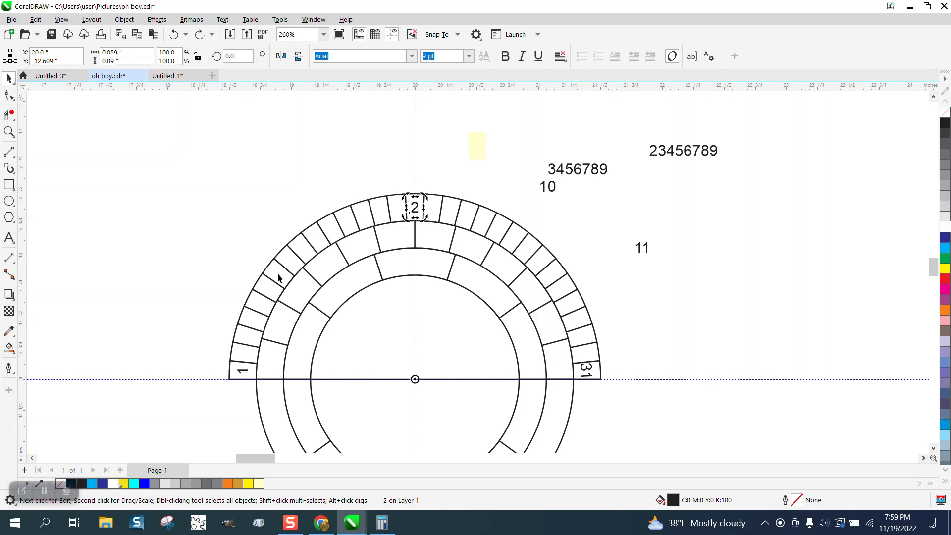
pyautogui.moveTo(242, 347)
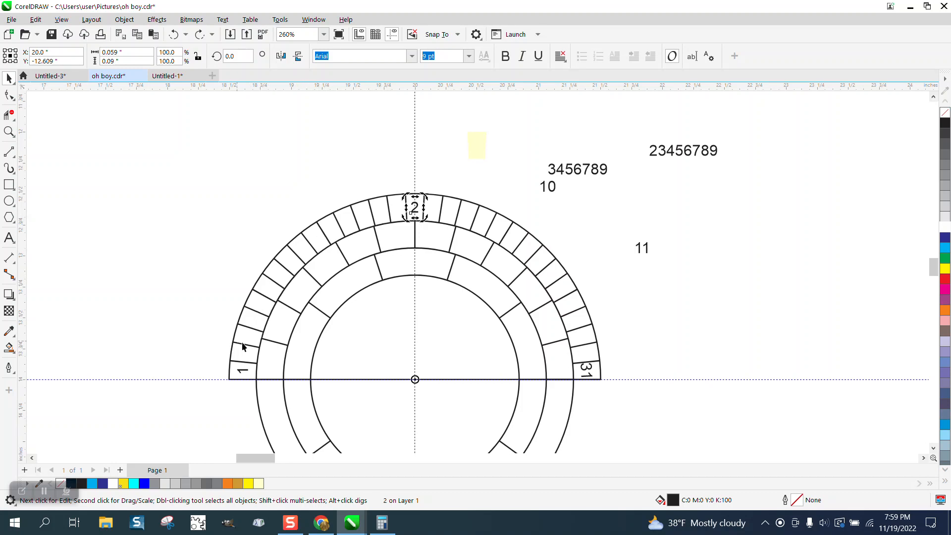
# - Rotate the number 2 by the pasted angle until it sits in the segment beside 1
pyautogui.click(414, 208)
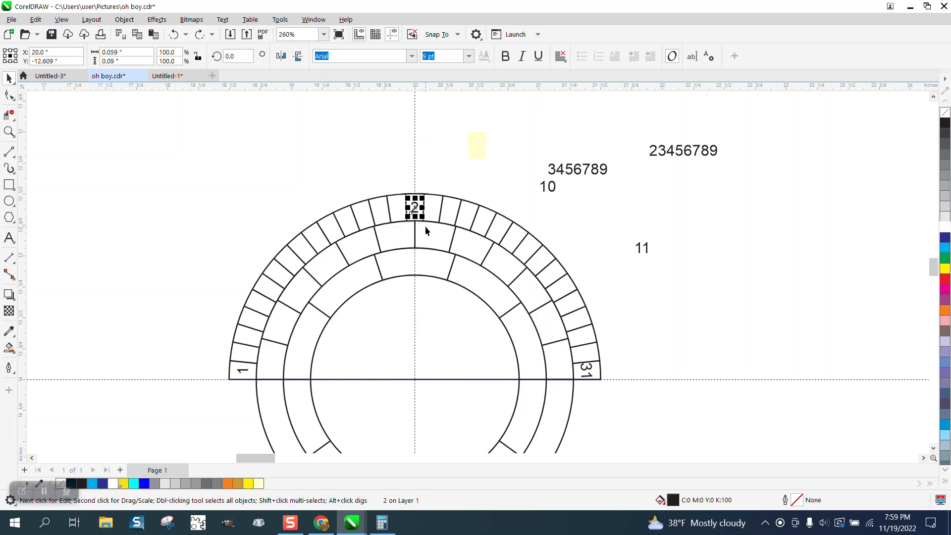
pyautogui.click(414, 207)
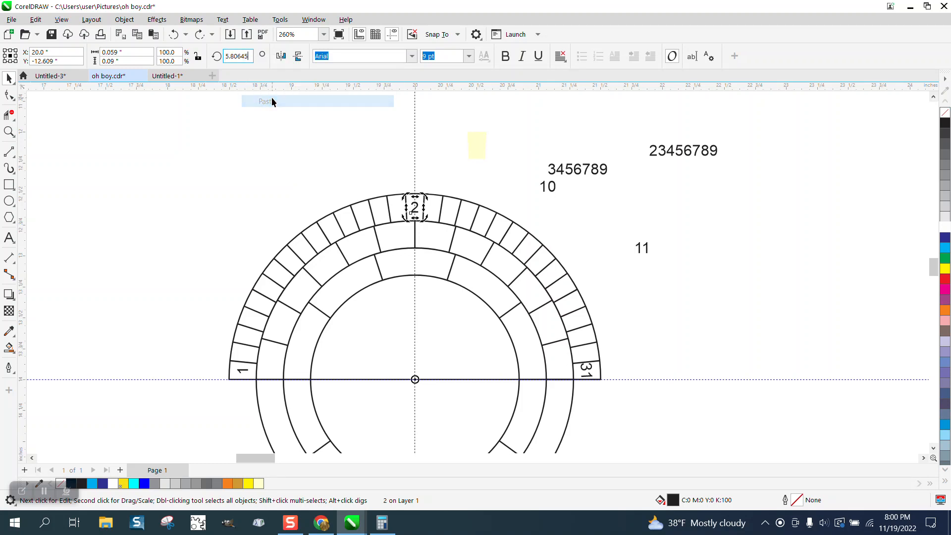
pyautogui.moveTo(271, 102)
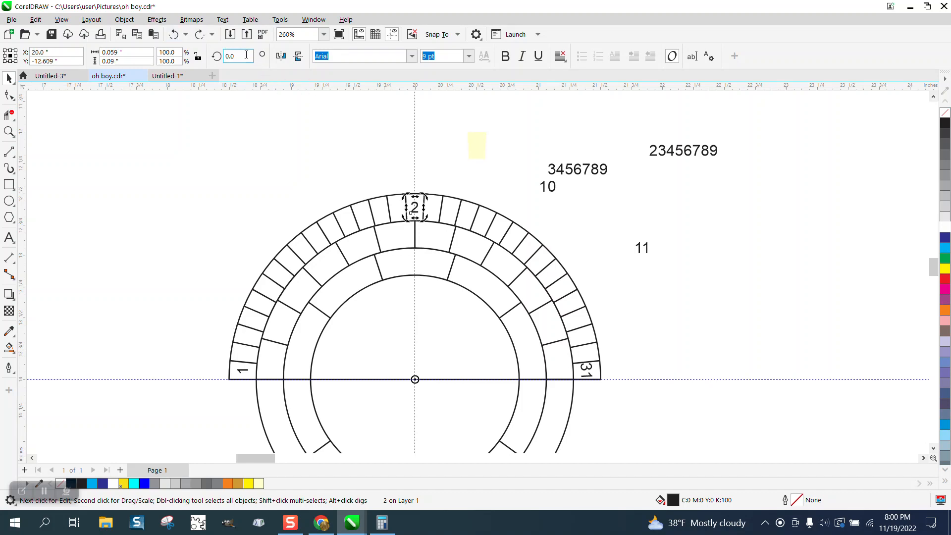
pyautogui.rightClick(235, 56)
pyautogui.write('81.29')
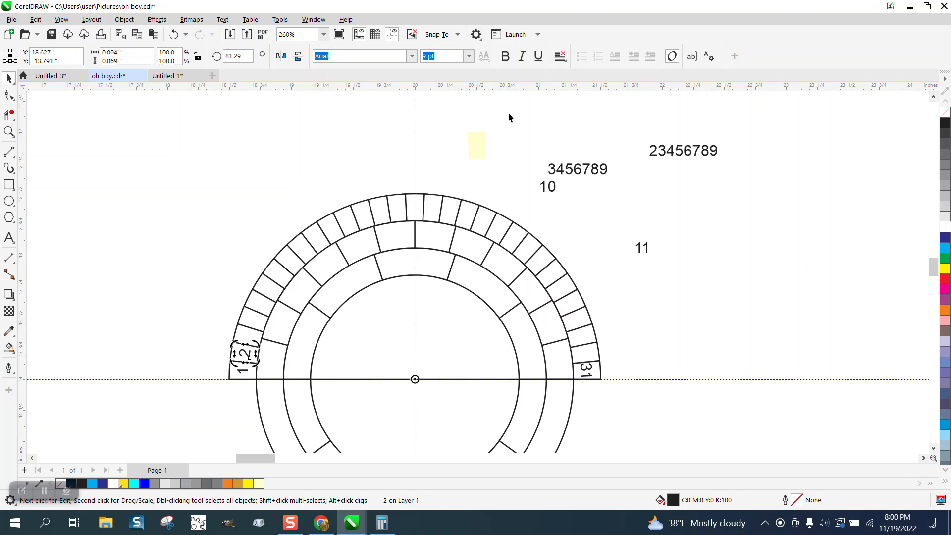
pyautogui.click(476, 146)
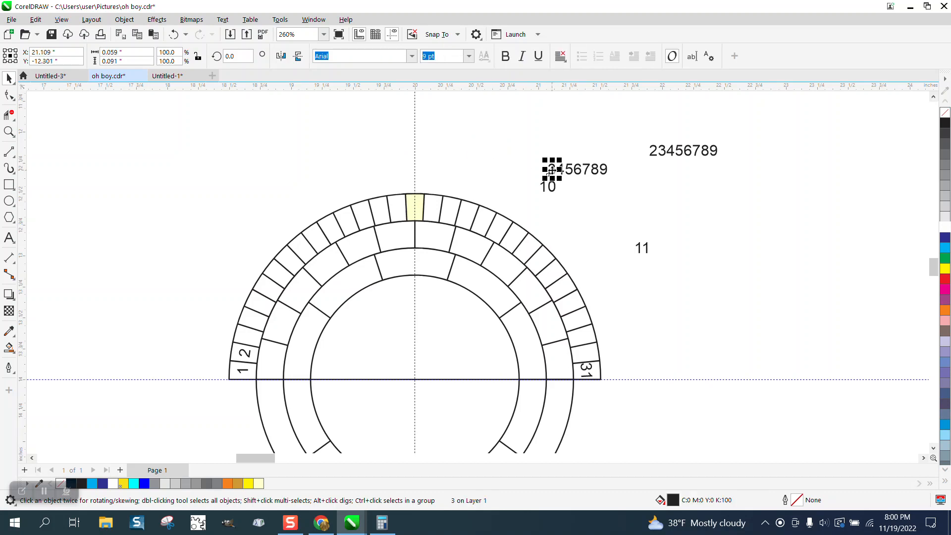
# - Break the digit 3 off the number string and align it with the yellow cell in the top segment
pyautogui.click(415, 210)
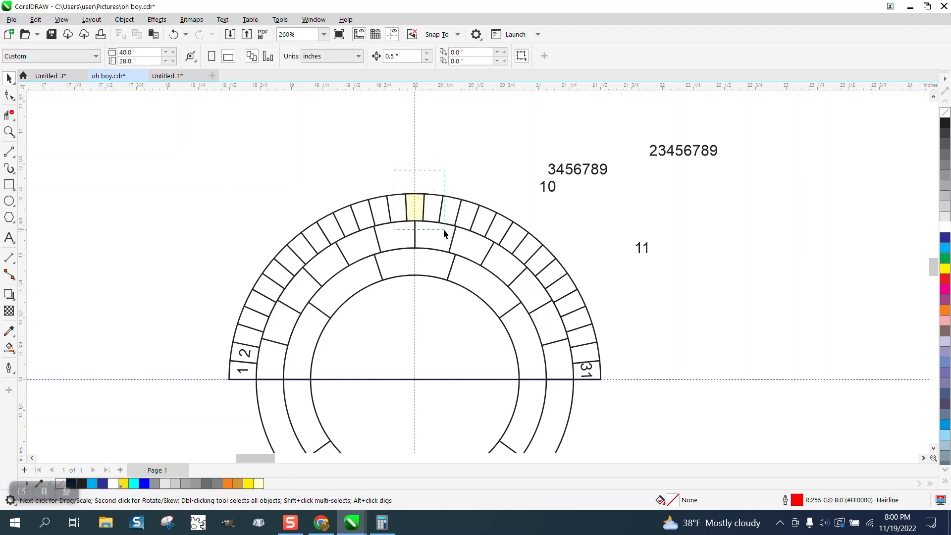
pyautogui.click(415, 203)
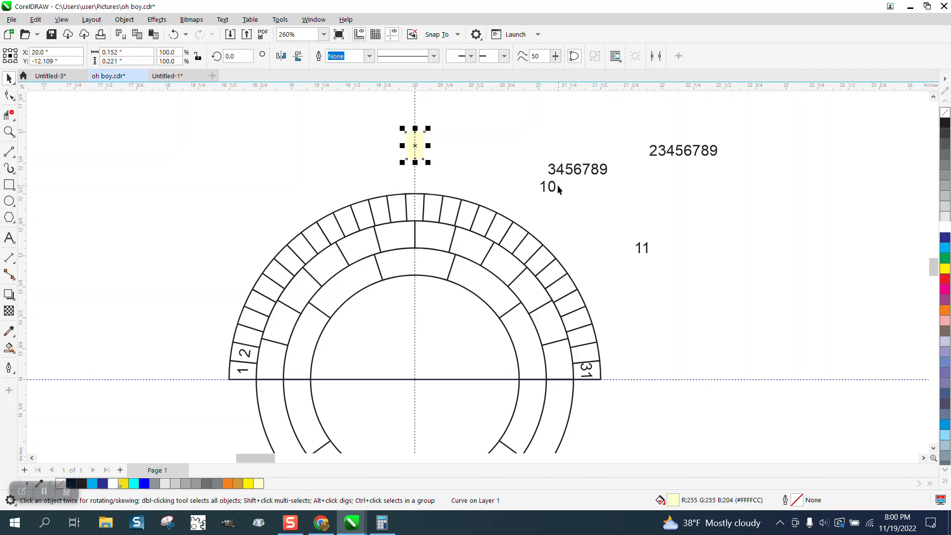
pyautogui.click(552, 168)
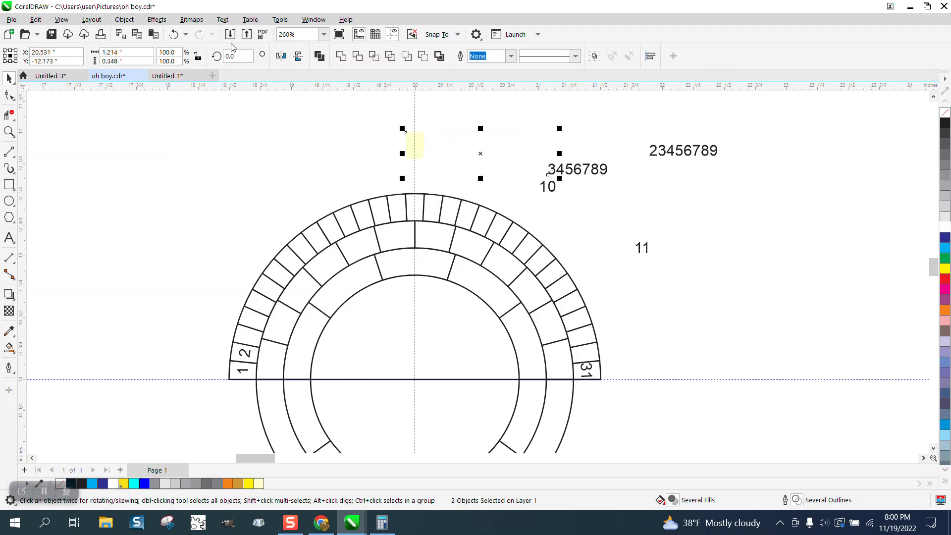
pyautogui.click(210, 34)
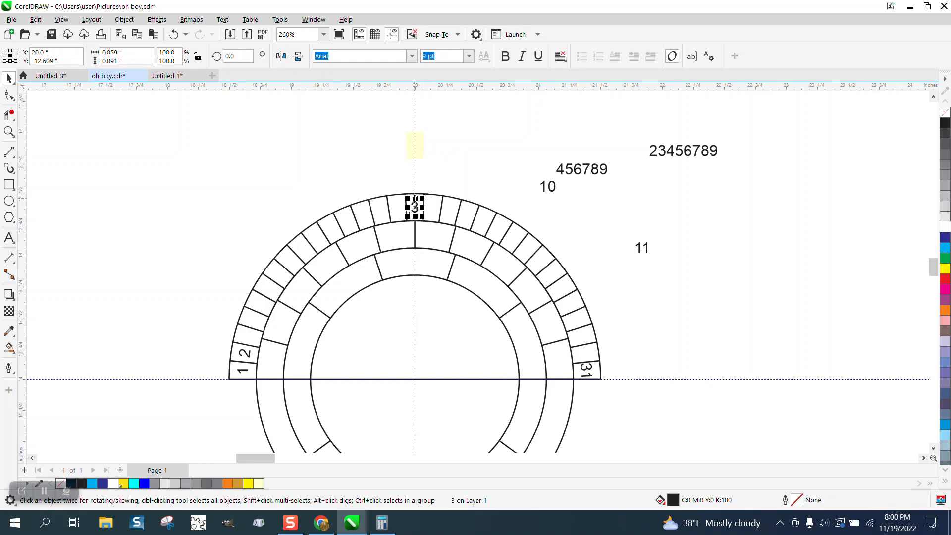
pyautogui.click(414, 206)
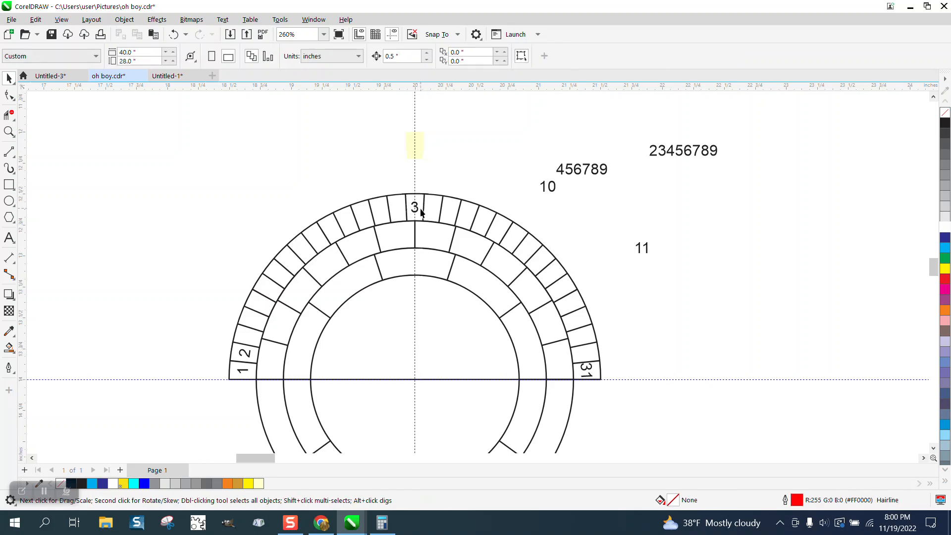
pyautogui.click(414, 208)
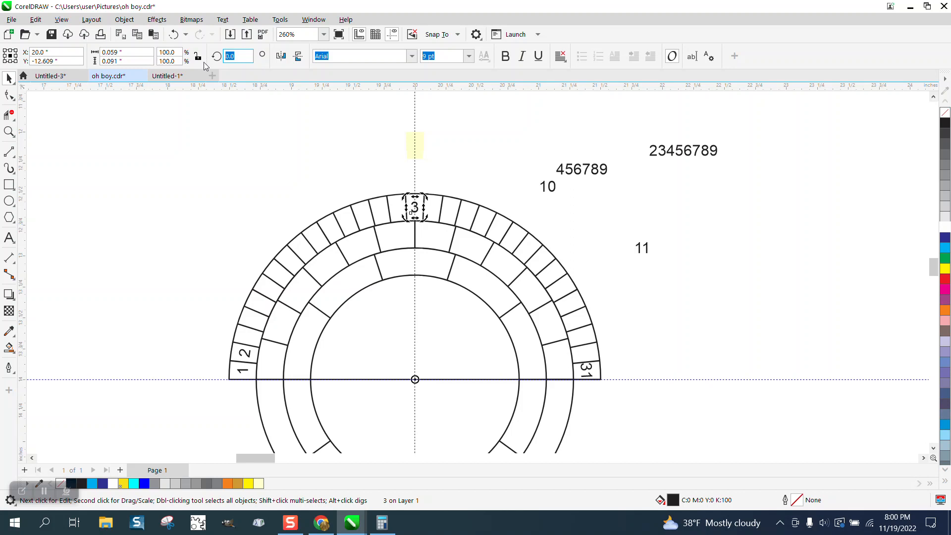
# - Rotate the digit 3 by 5.80645 degrees around the ring centre into the segment after 2
pyautogui.rightClick(237, 55)
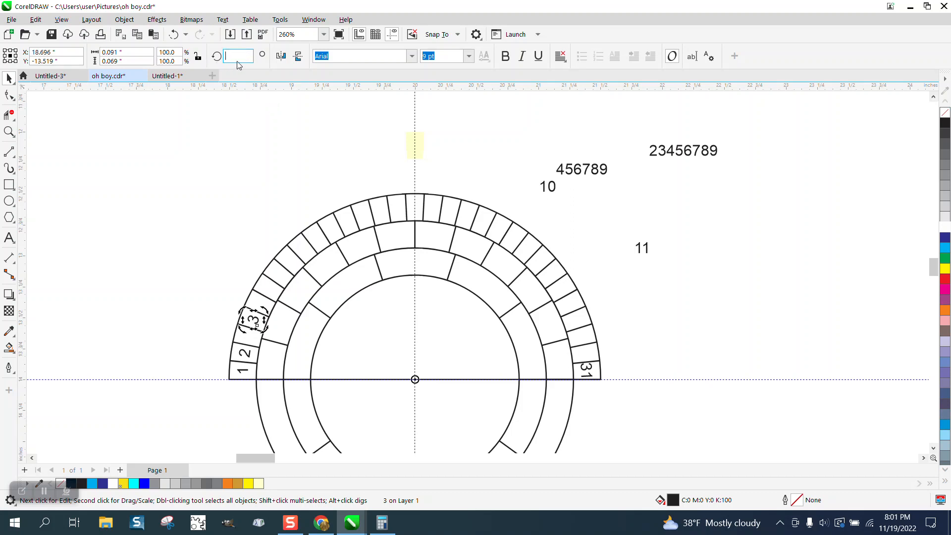
pyautogui.write('5.80645')
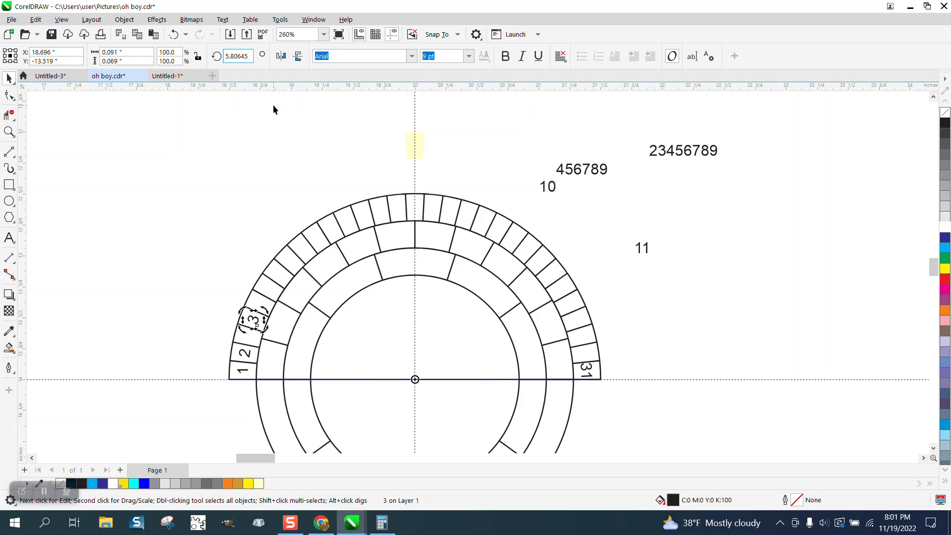
pyautogui.moveTo(303, 110)
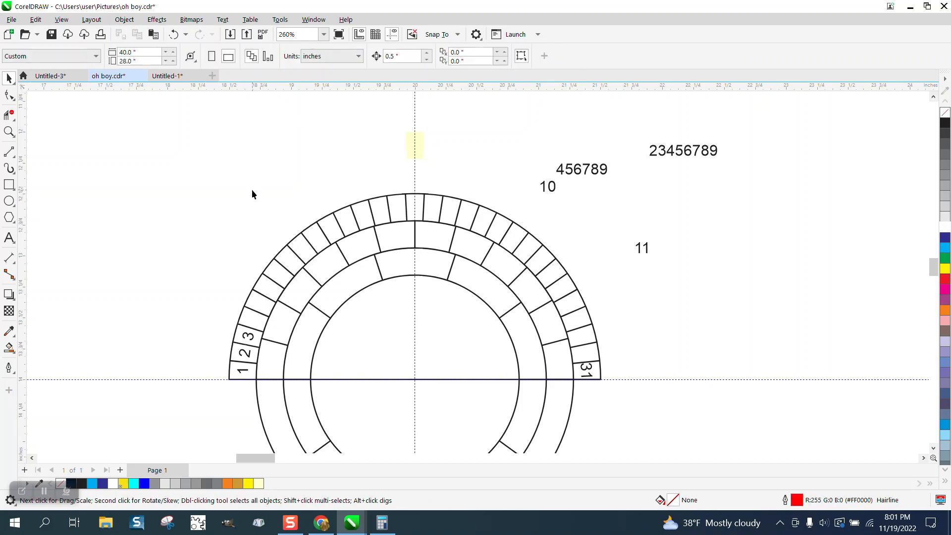
pyautogui.moveTo(366, 249)
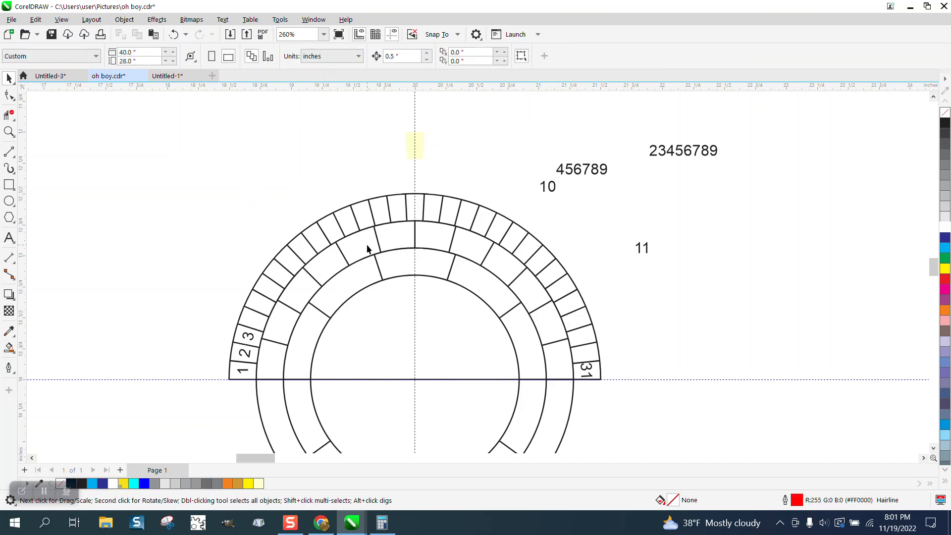
pyautogui.moveTo(245, 343)
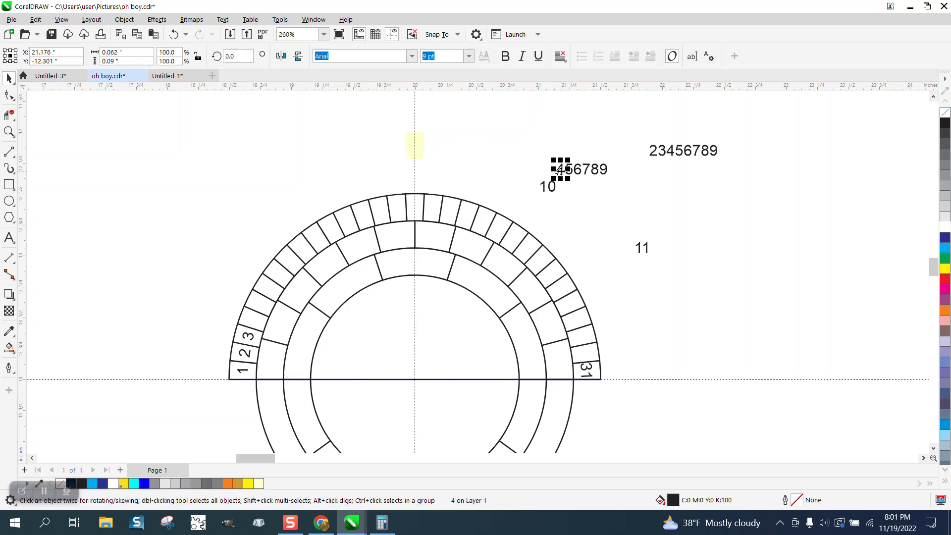
pyautogui.moveTo(420, 152)
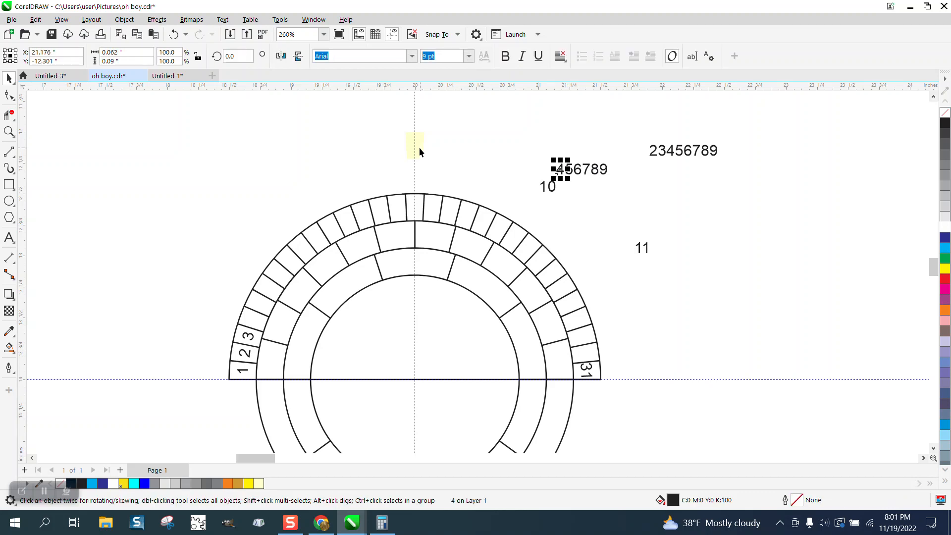
# - Align the digit 4 into the top segment and set it to rotate mode
pyautogui.click(415, 145)
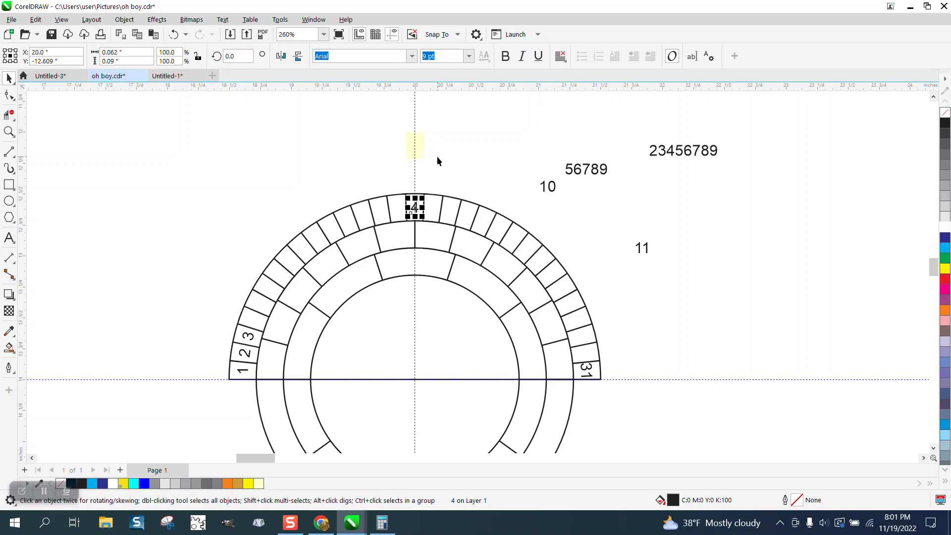
pyautogui.click(414, 206)
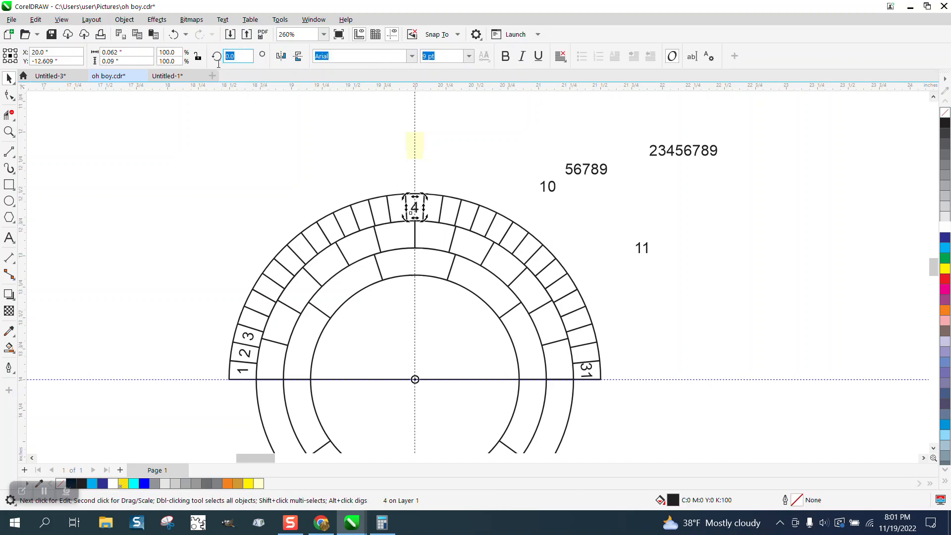
# - Rotate the digit 4 by the per-segment angle around the ring centre into the segment after 3
pyautogui.rightClick(237, 55)
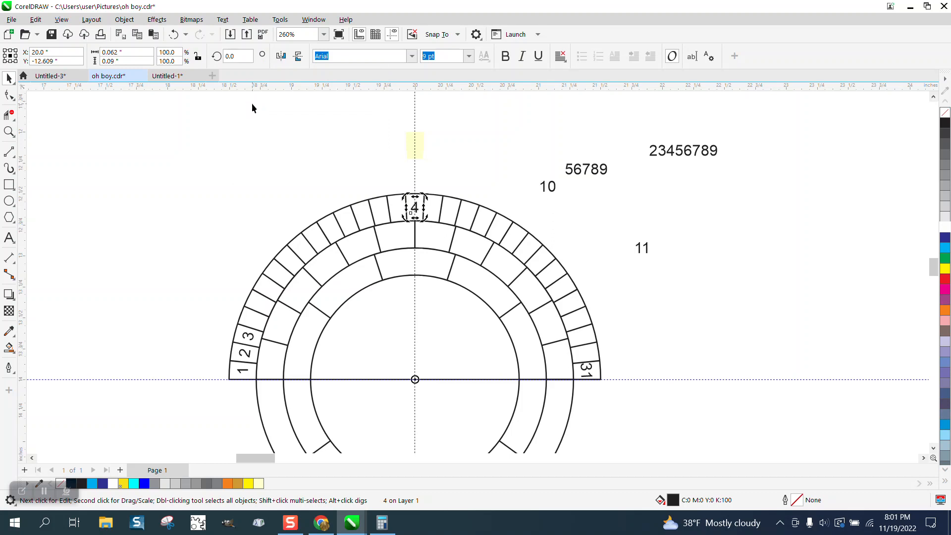
pyautogui.moveTo(382, 146)
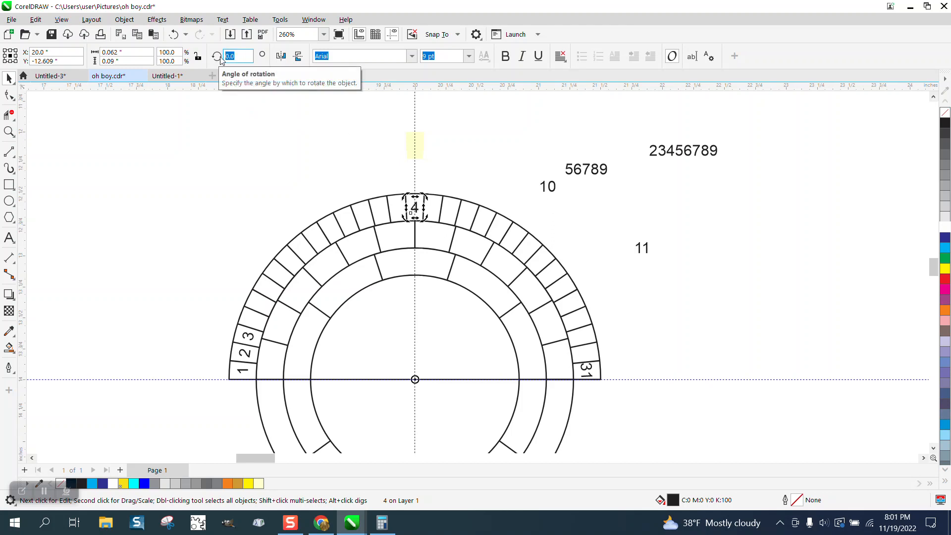
pyautogui.rightClick(237, 56)
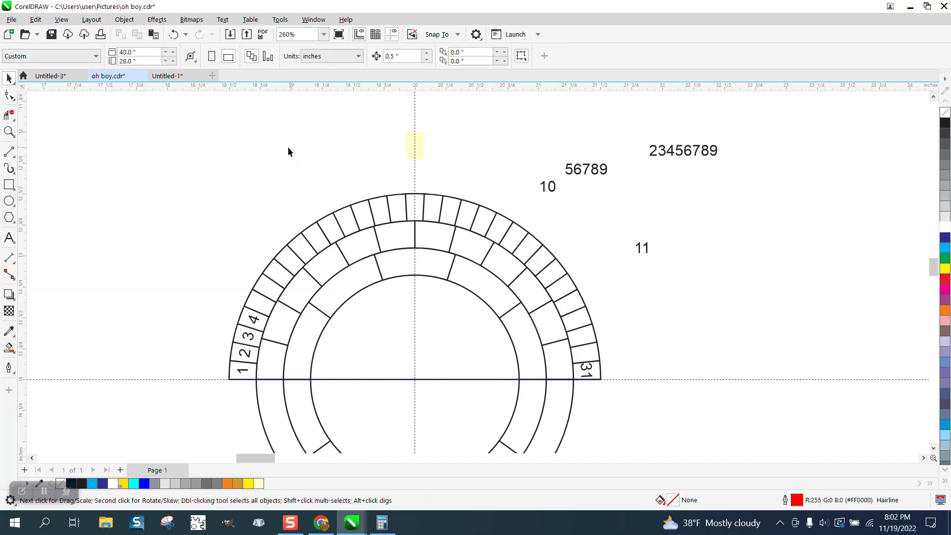
pyautogui.moveTo(291, 246)
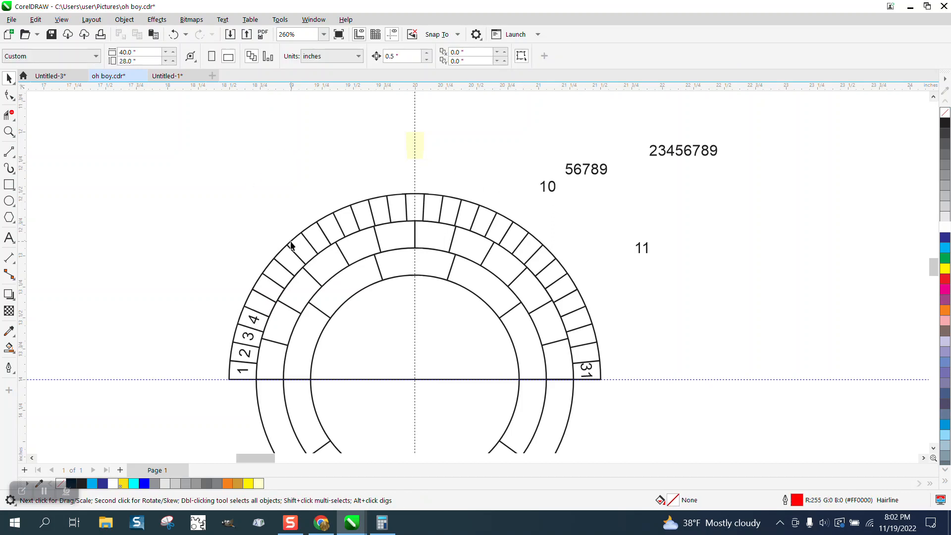
pyautogui.moveTo(255, 229)
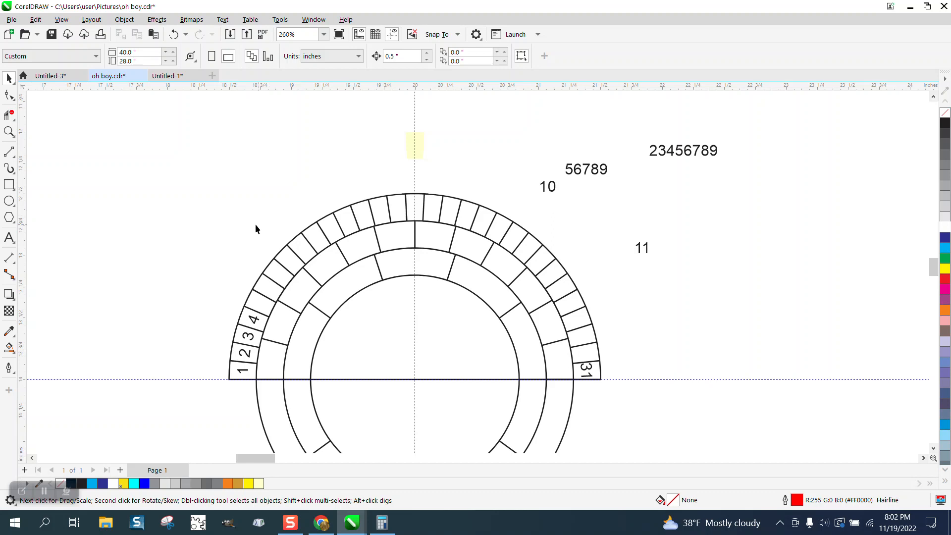
pyautogui.moveTo(583, 351)
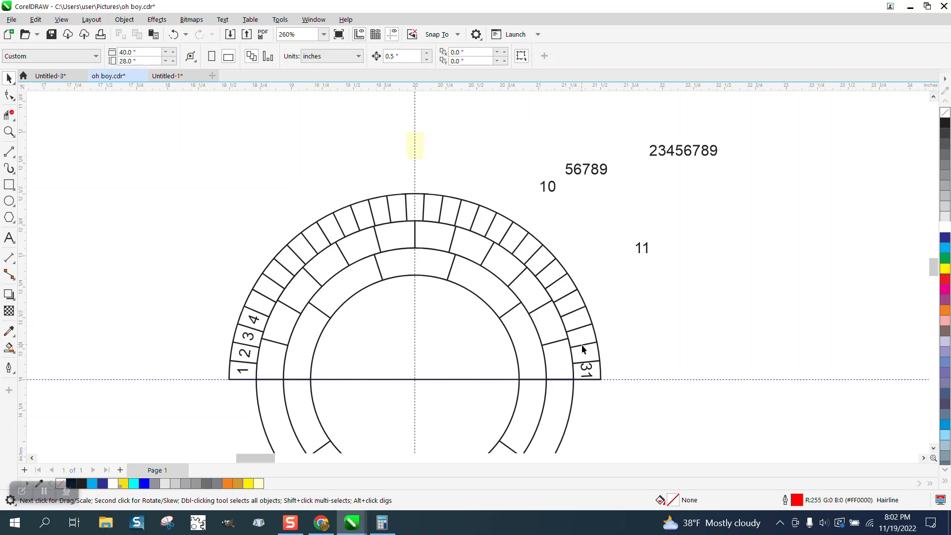
pyautogui.moveTo(509, 244)
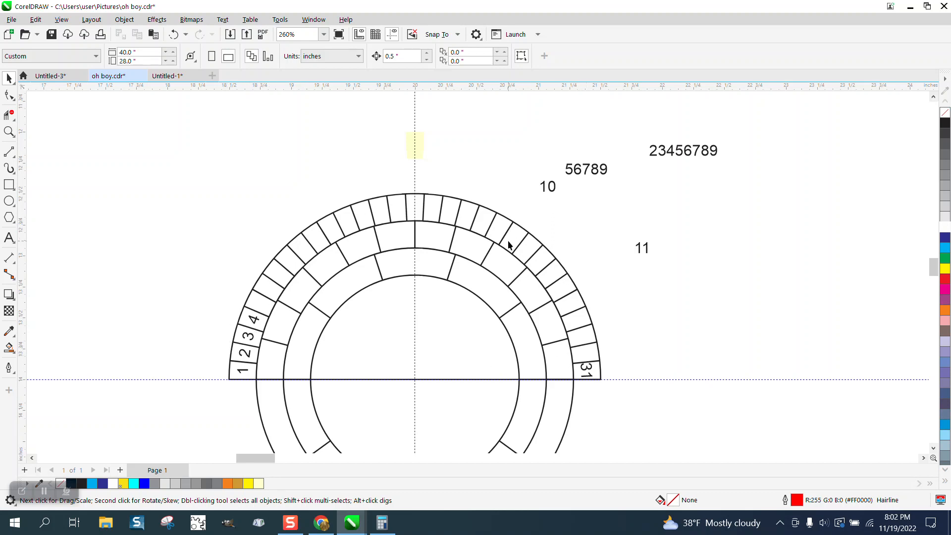
pyautogui.moveTo(591, 375)
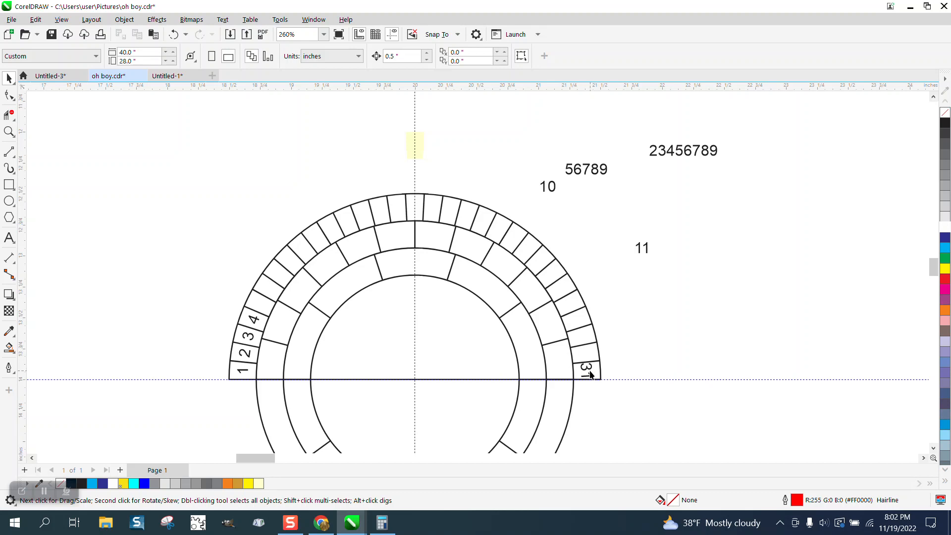
pyautogui.moveTo(323, 269)
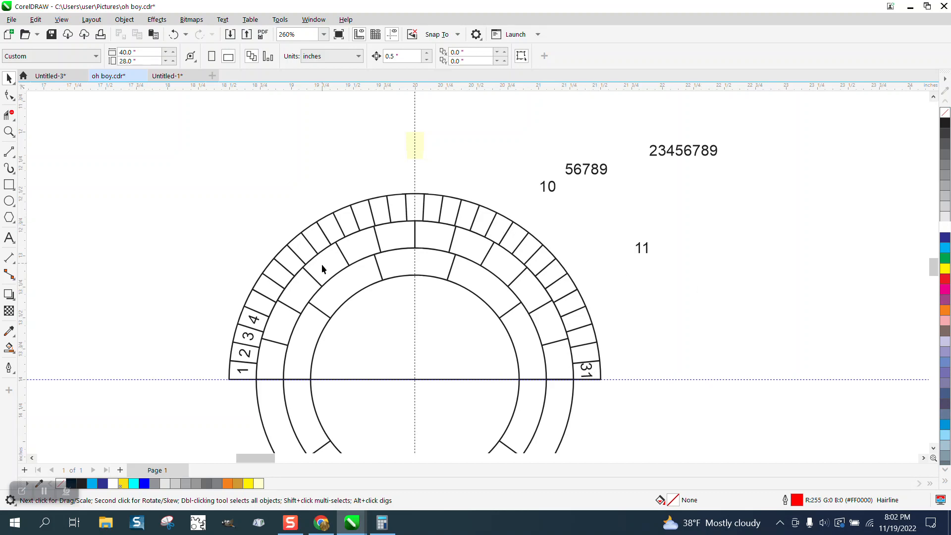
pyautogui.click(9, 131)
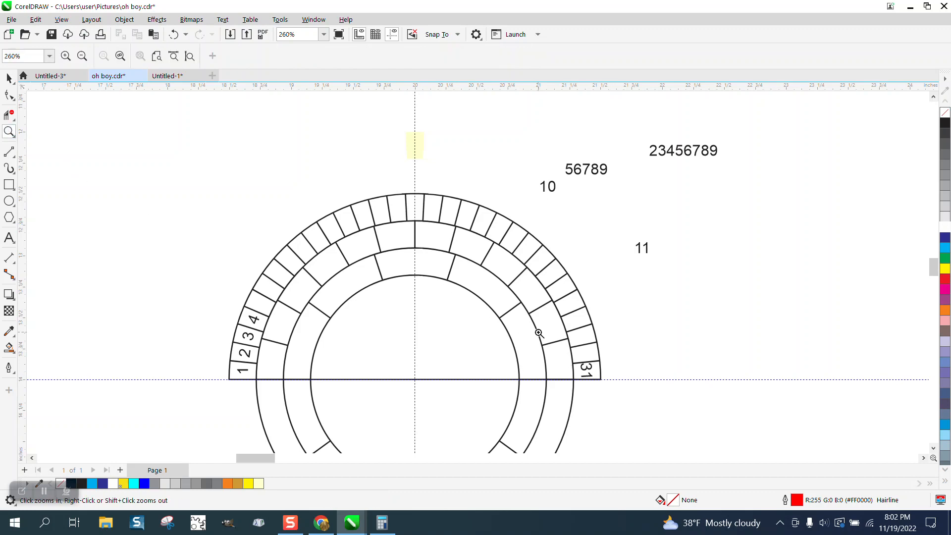
# - Zoom out to the whole wheel, then zoom in close on days 1 to 4 at the ring's start
pyautogui.click(539, 334)
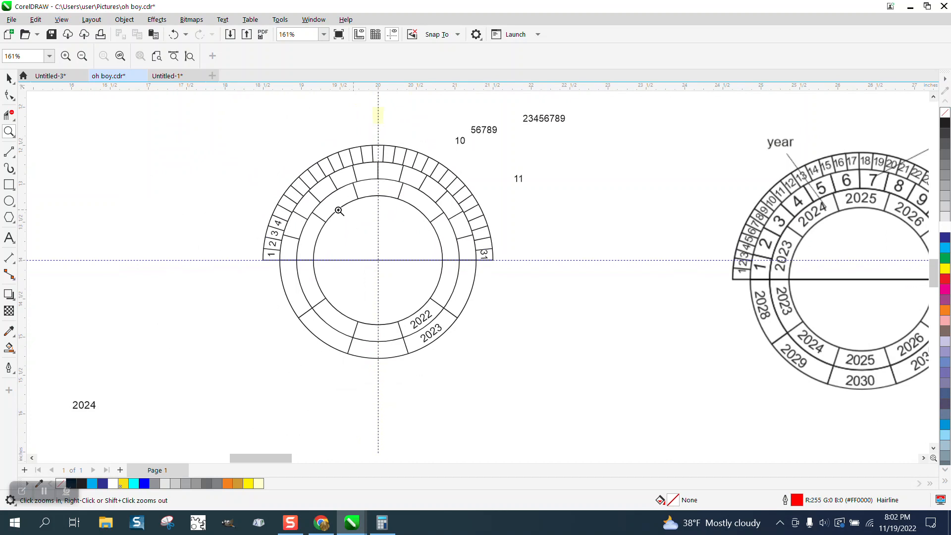
pyautogui.click(9, 79)
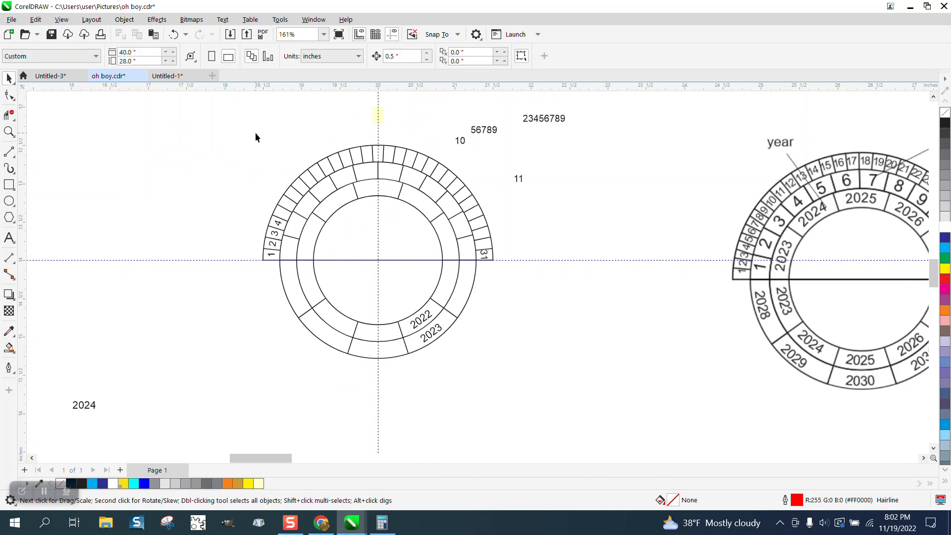
pyautogui.moveTo(69, 225)
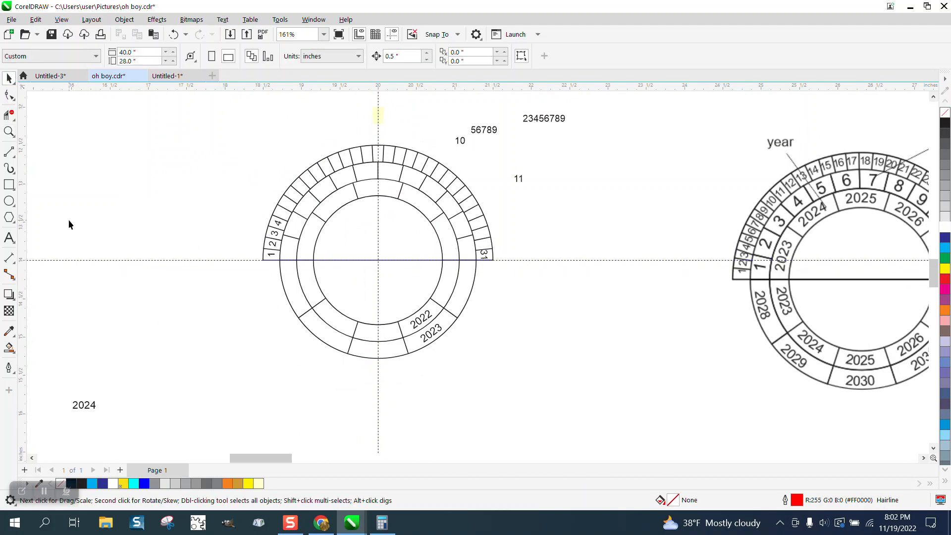
pyautogui.click(10, 131)
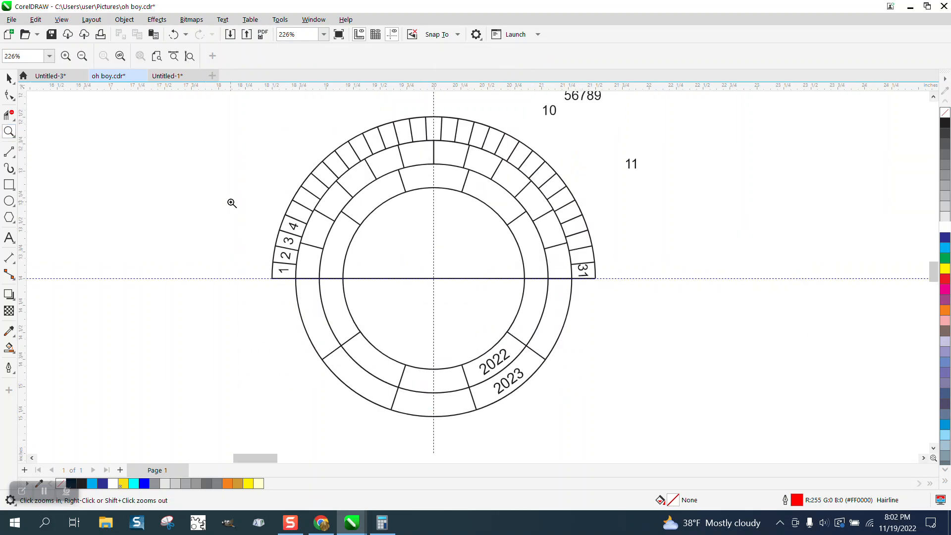
pyautogui.click(231, 202)
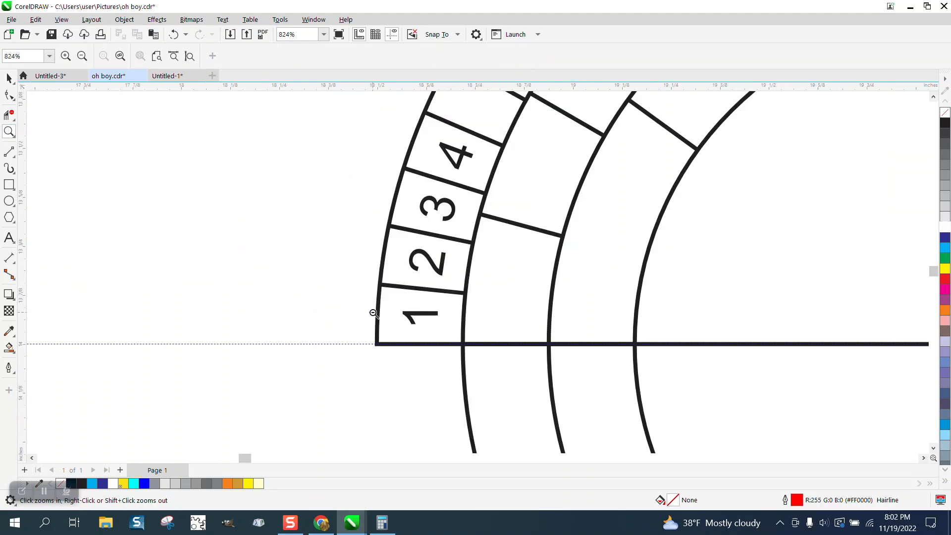